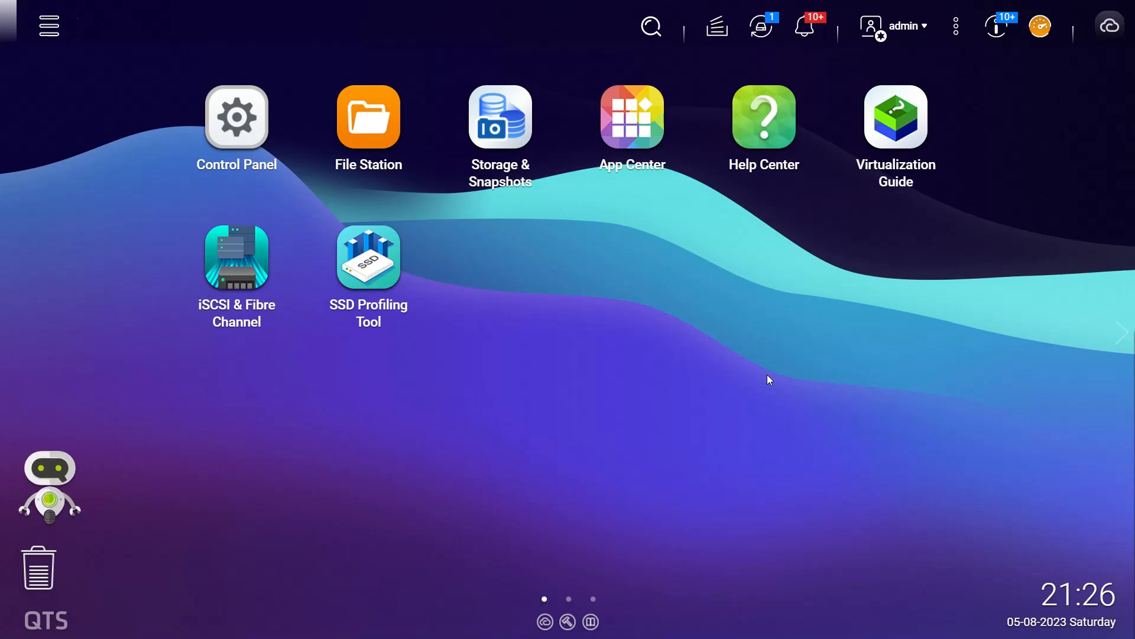
pyautogui.moveTo(635, 315)
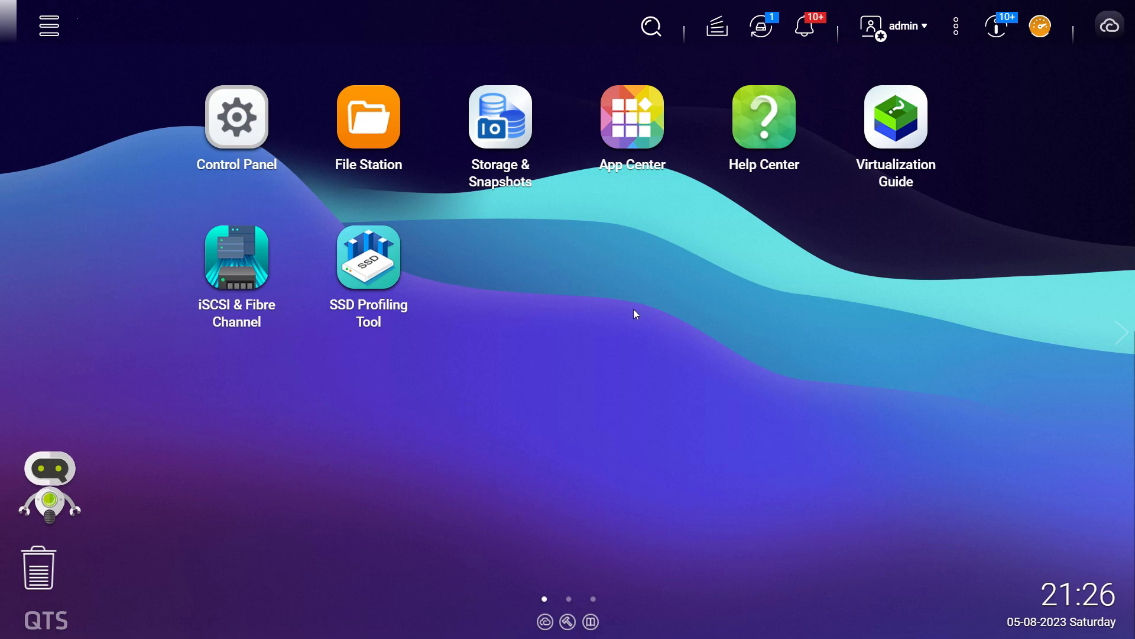
pyautogui.moveTo(365, 389)
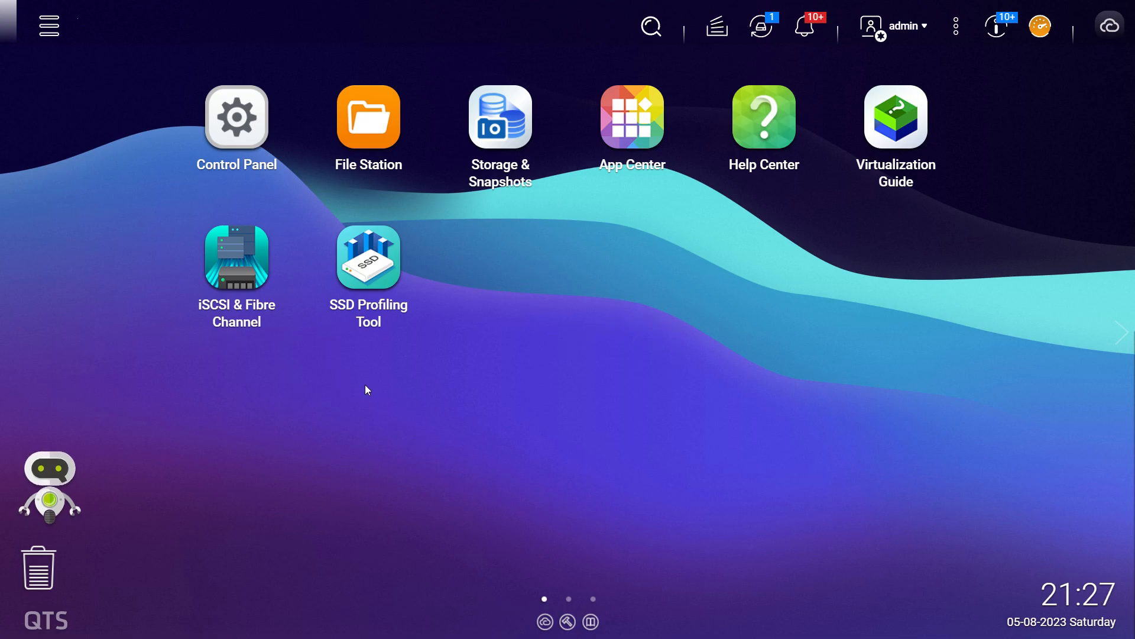
pyautogui.moveTo(553, 408)
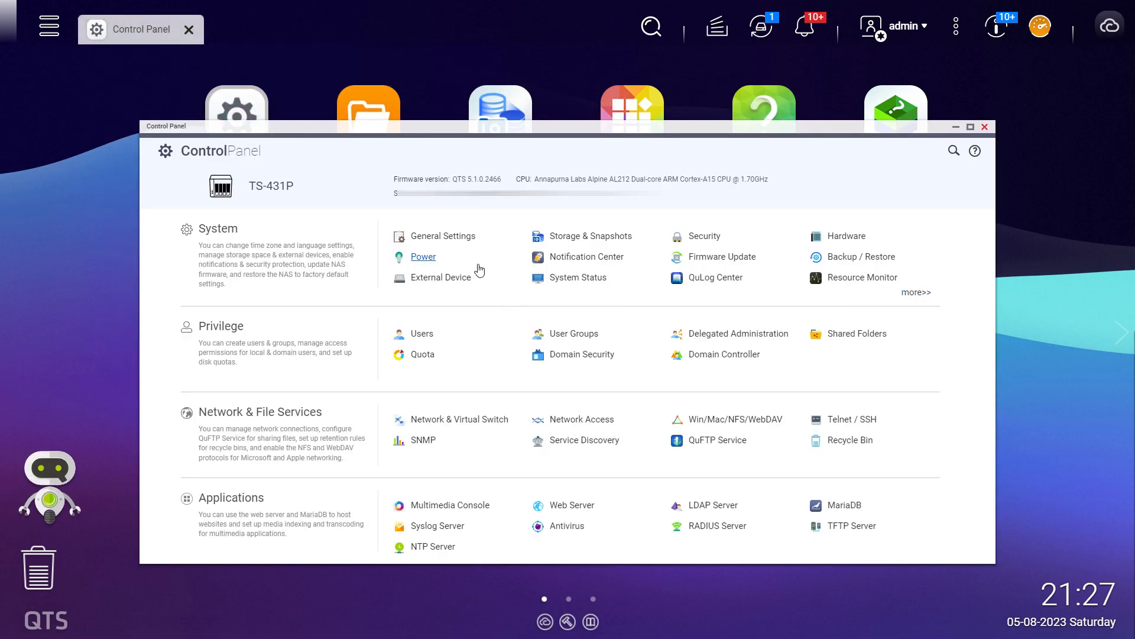
# Show the Power Schedule tab under Control Panel > System > Power.
pyautogui.click(423, 257)
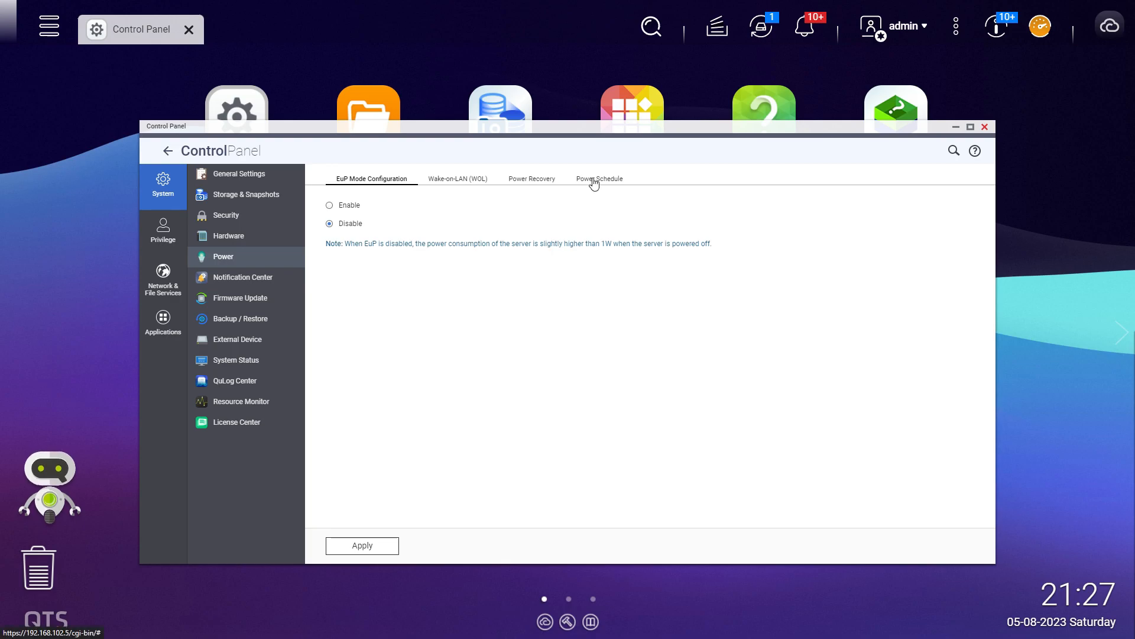
pyautogui.click(599, 178)
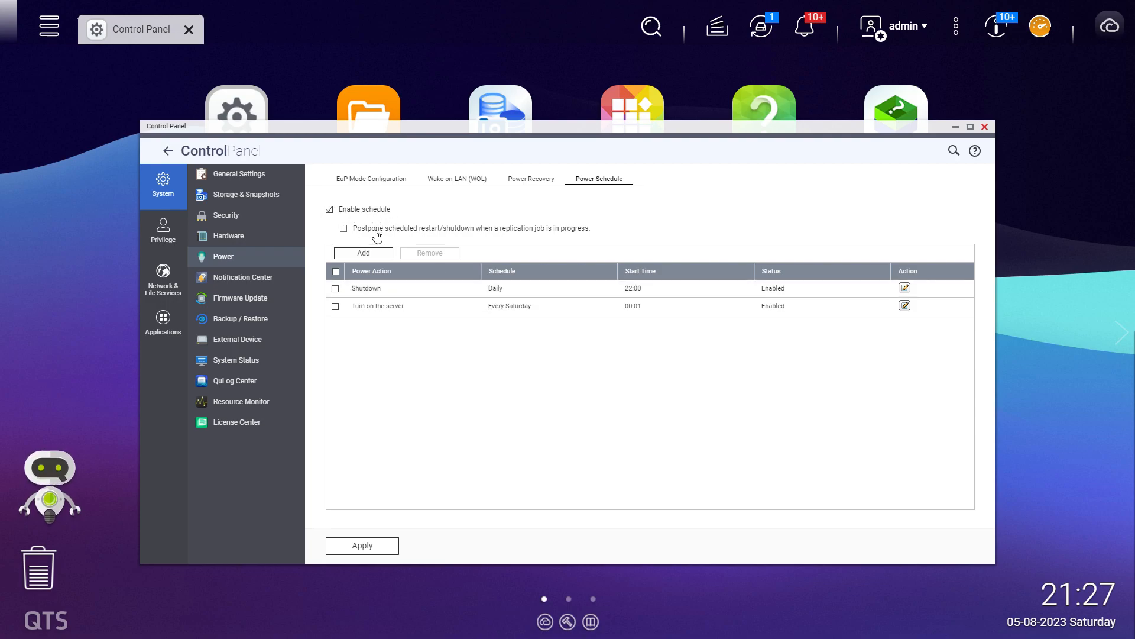
pyautogui.moveTo(444, 233)
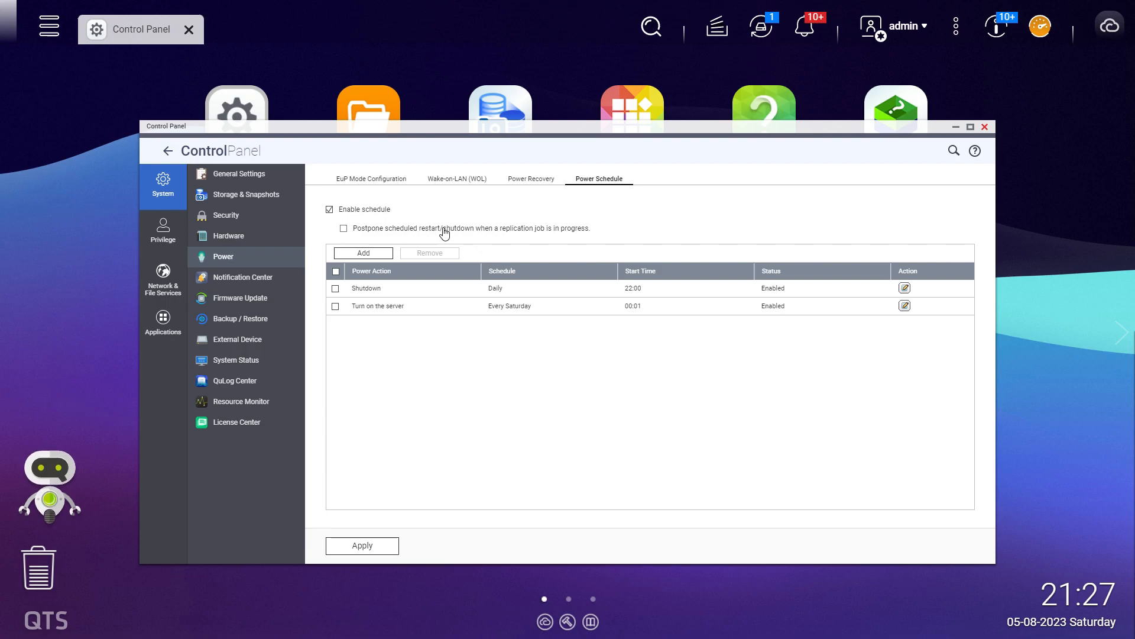
pyautogui.moveTo(532, 234)
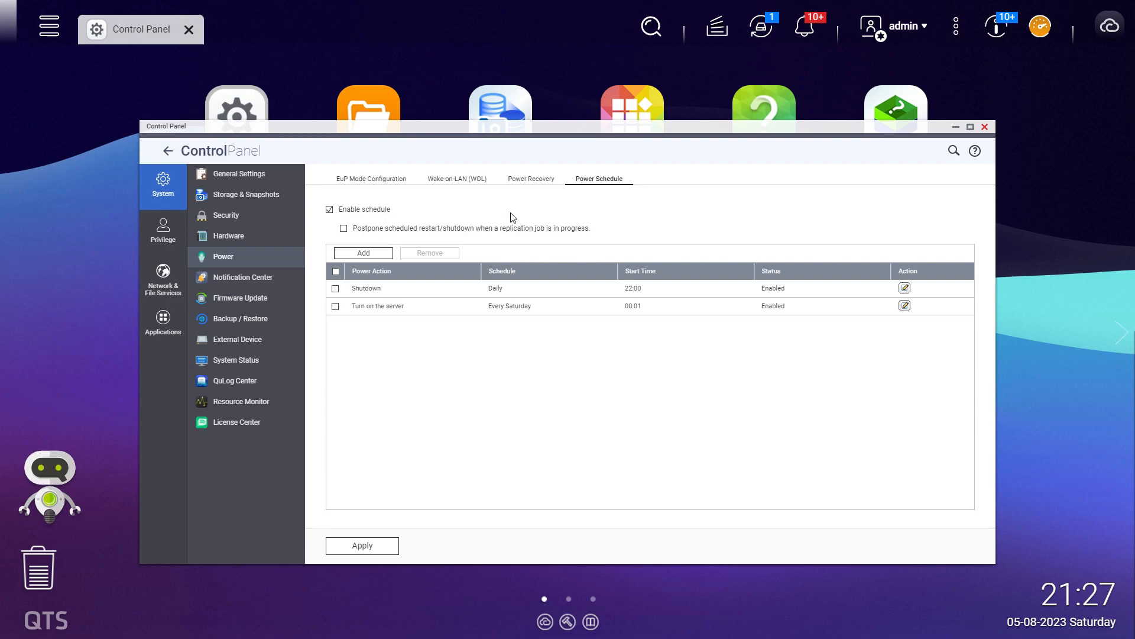
pyautogui.moveTo(511, 238)
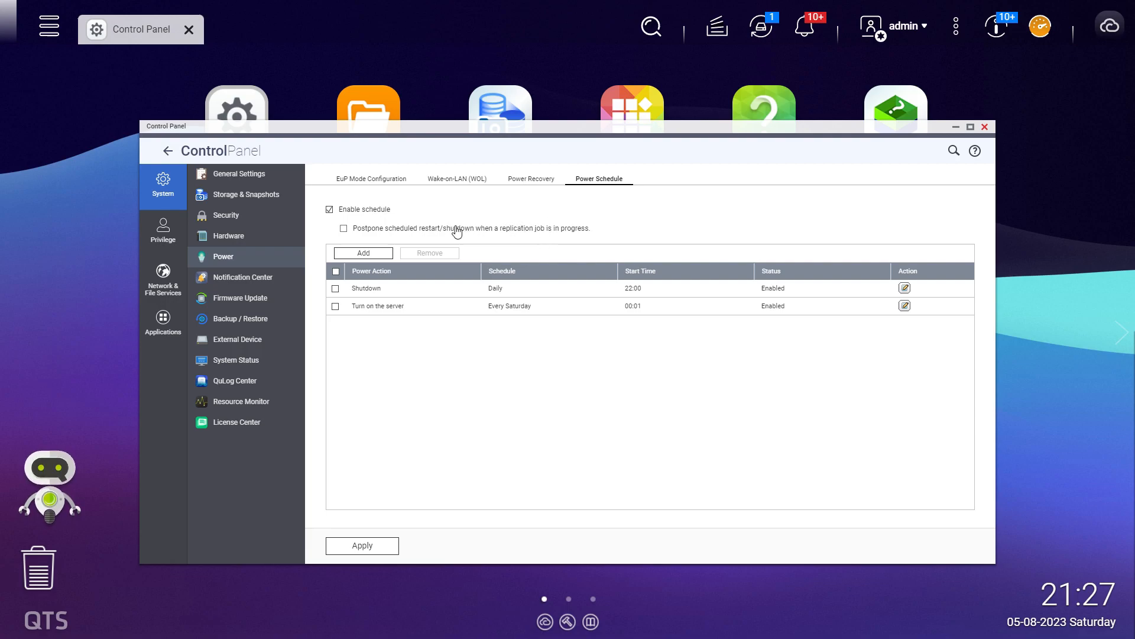
pyautogui.moveTo(457, 233)
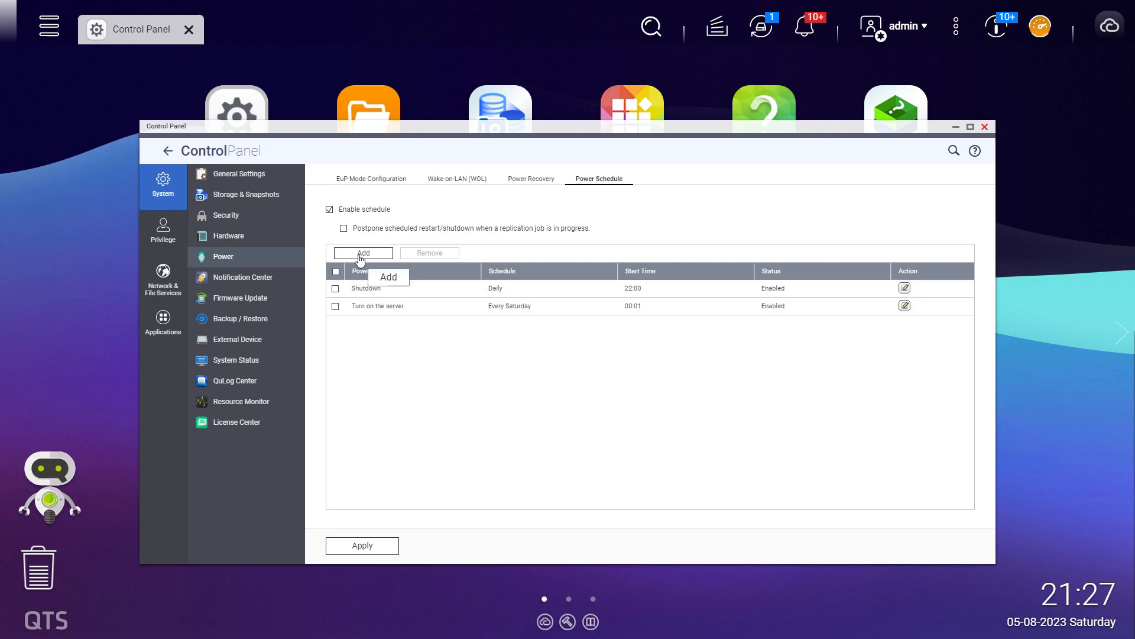
# Start a new power schedule entry and review the Power action and Schedule choices, keeping Shutdown and Weekdays.
pyautogui.click(362, 253)
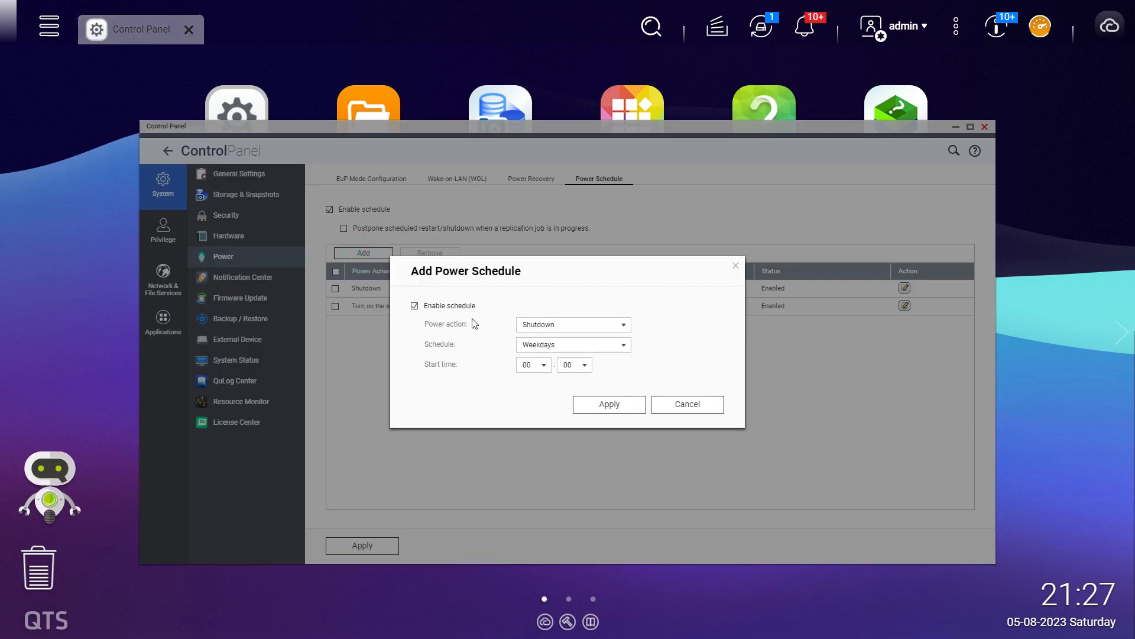
pyautogui.moveTo(501, 332)
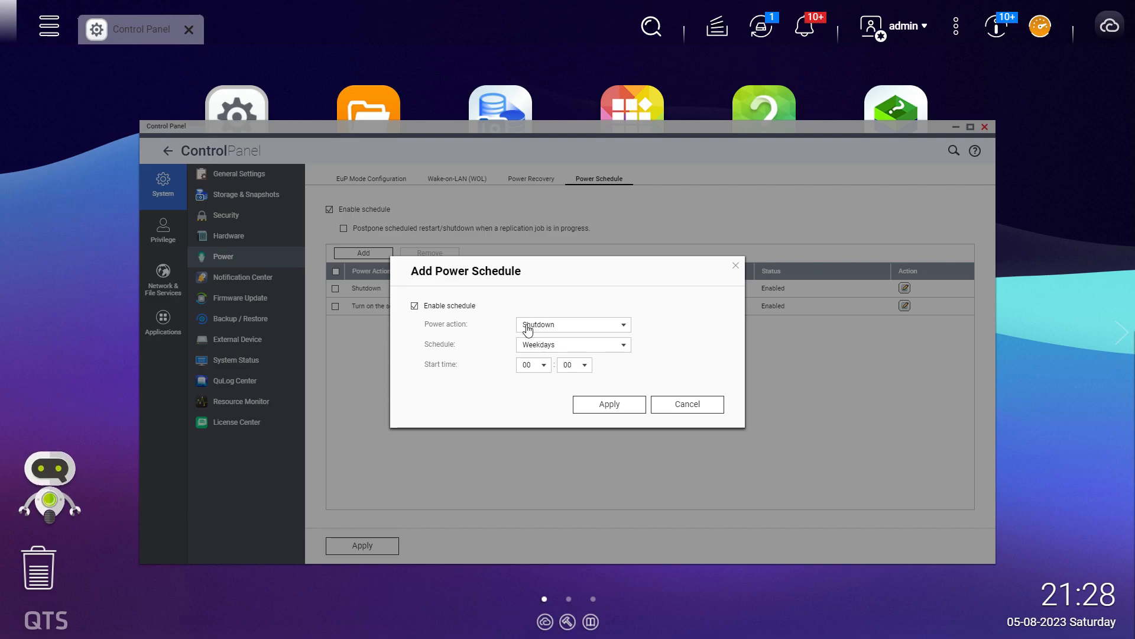
pyautogui.click(573, 324)
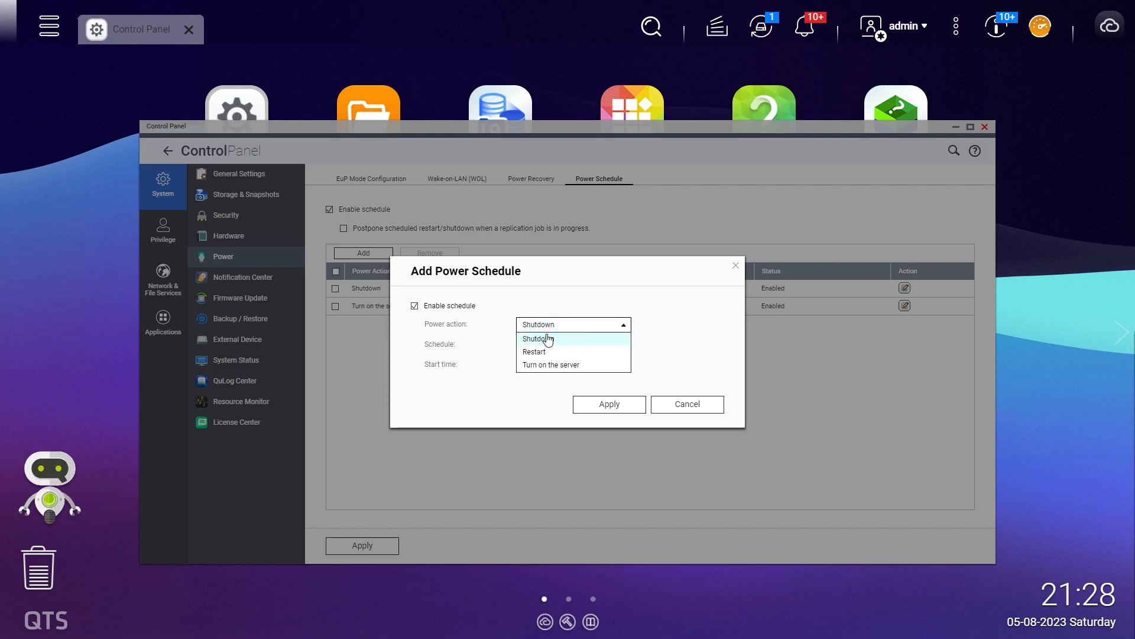
pyautogui.moveTo(545, 356)
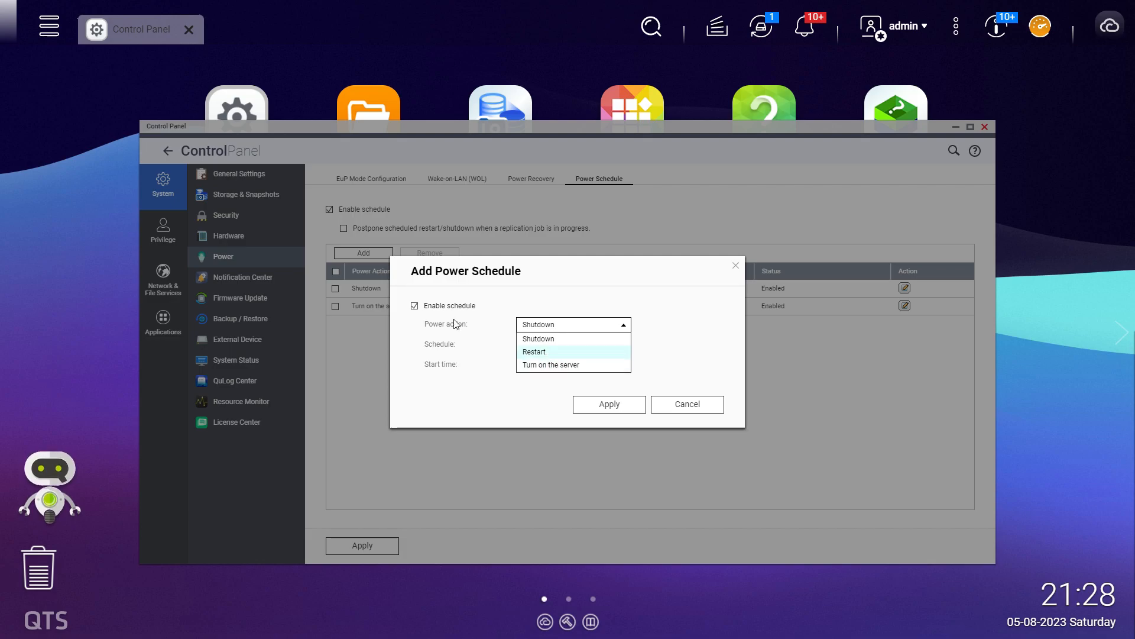
pyautogui.click(538, 339)
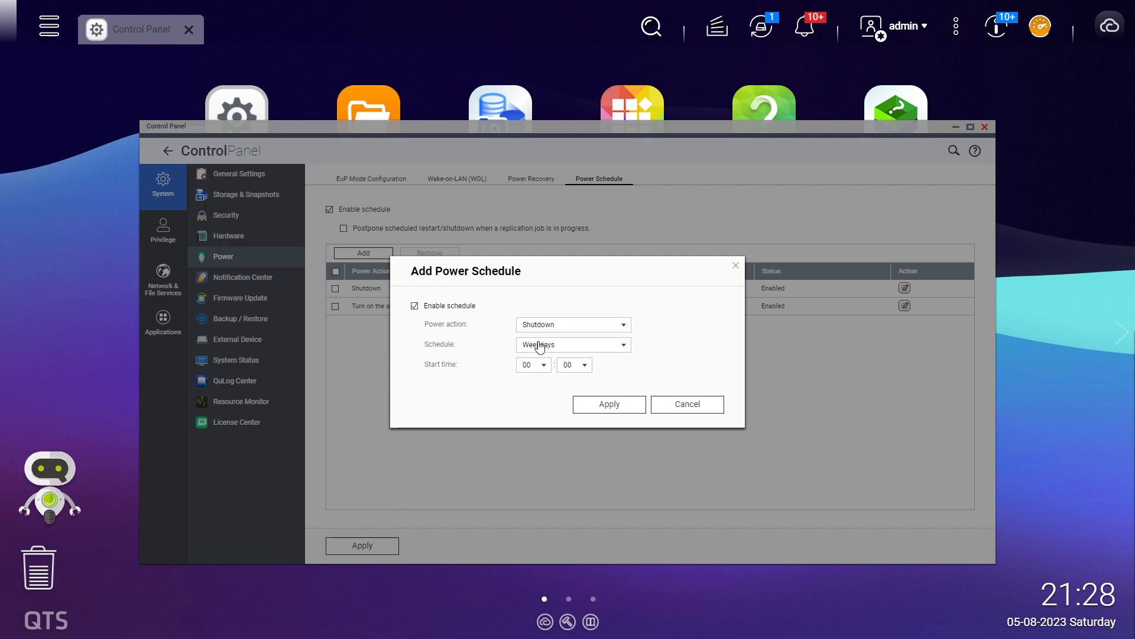
pyautogui.click(571, 344)
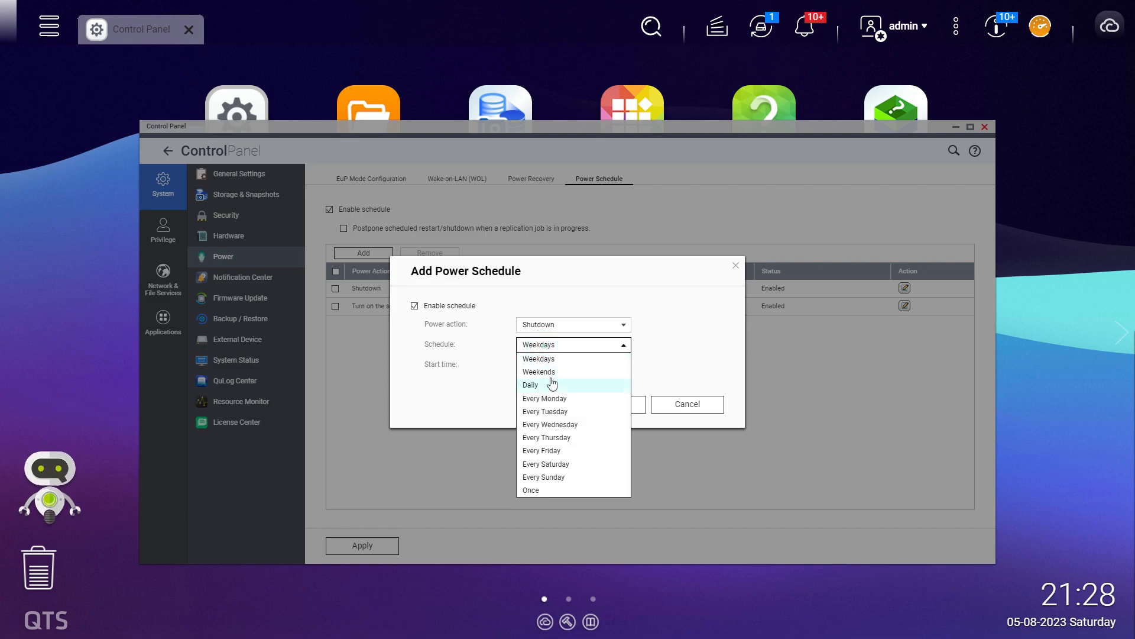
pyautogui.moveTo(544, 411)
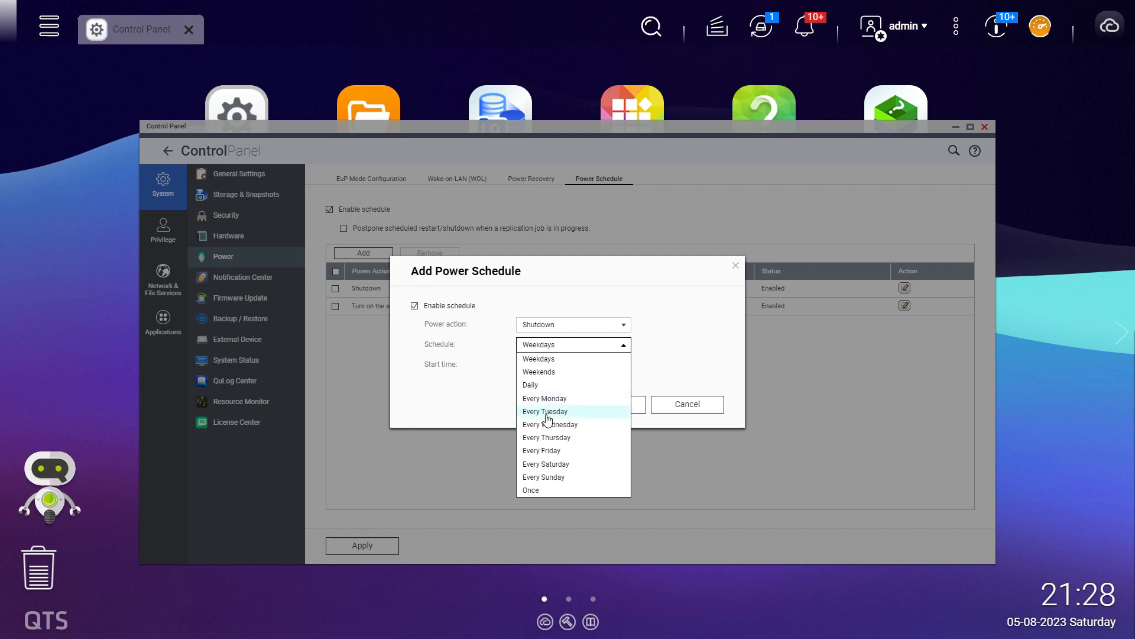
pyautogui.moveTo(536, 498)
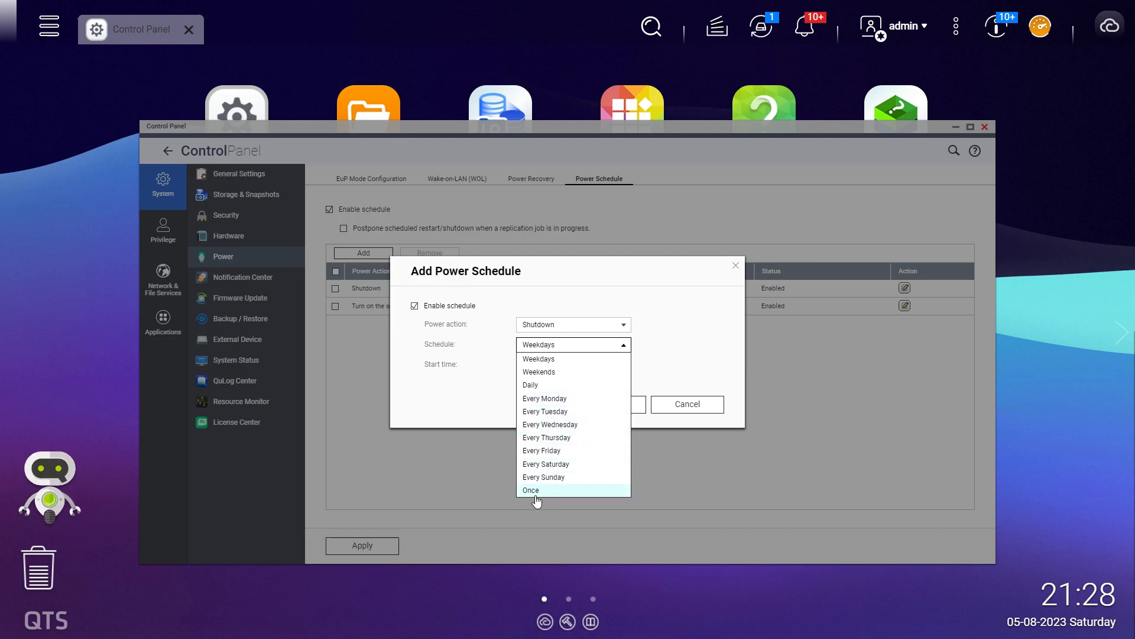
pyautogui.click(539, 344)
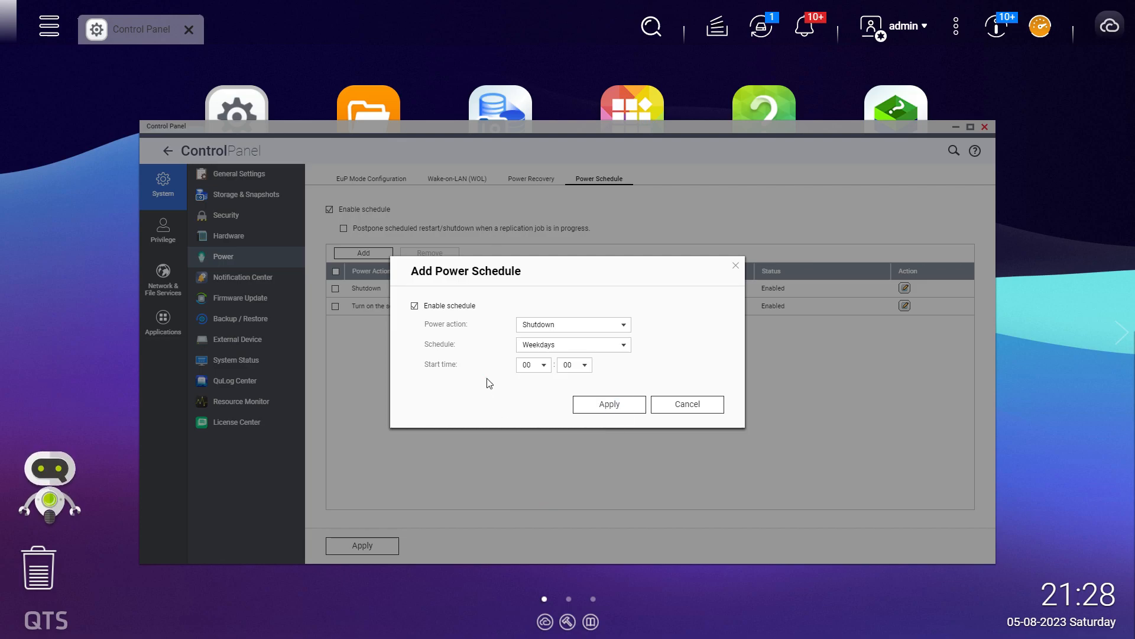
# Cancel the new entry, set the daily 22:00 shutdown to Disabled, and review the Saturday 00:01 turn-on entry.
pyautogui.click(608, 404)
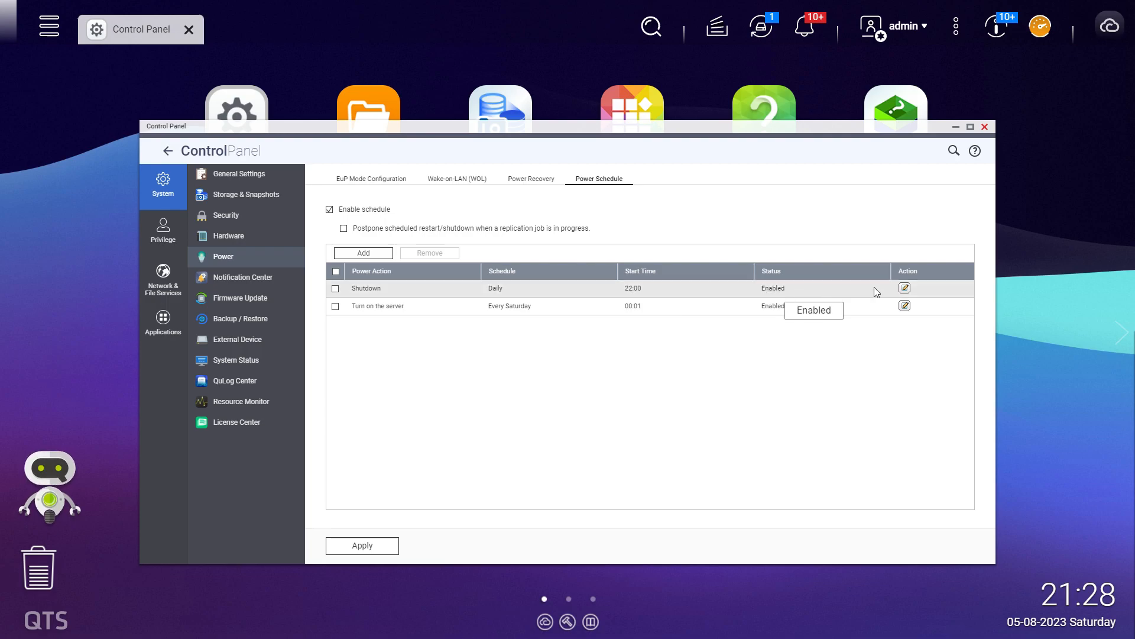
pyautogui.click(904, 288)
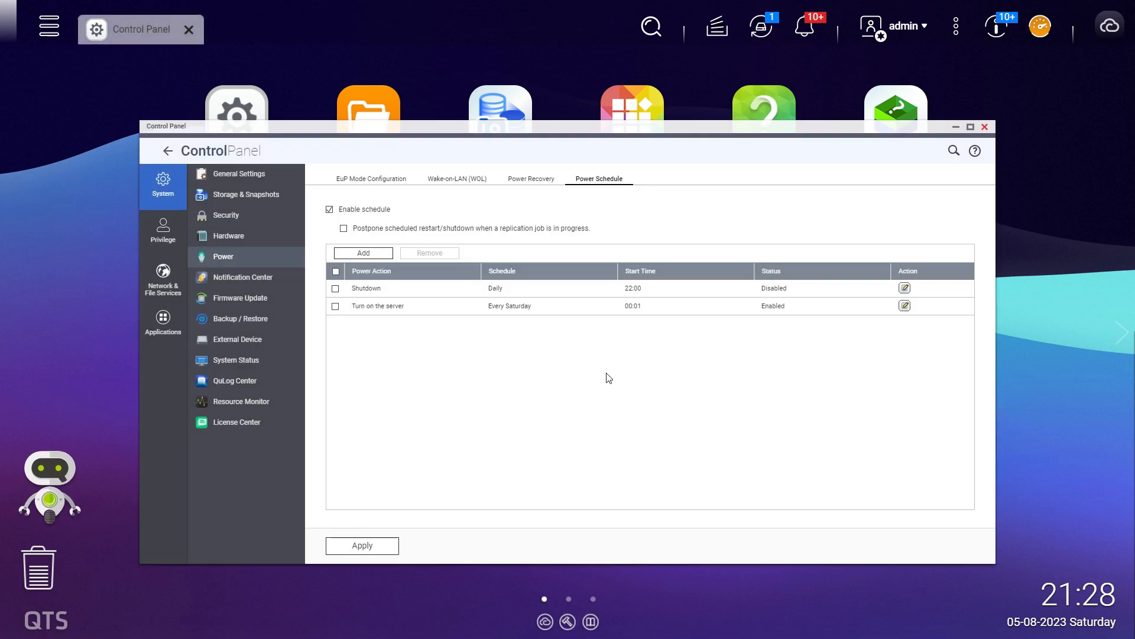
pyautogui.moveTo(869, 290)
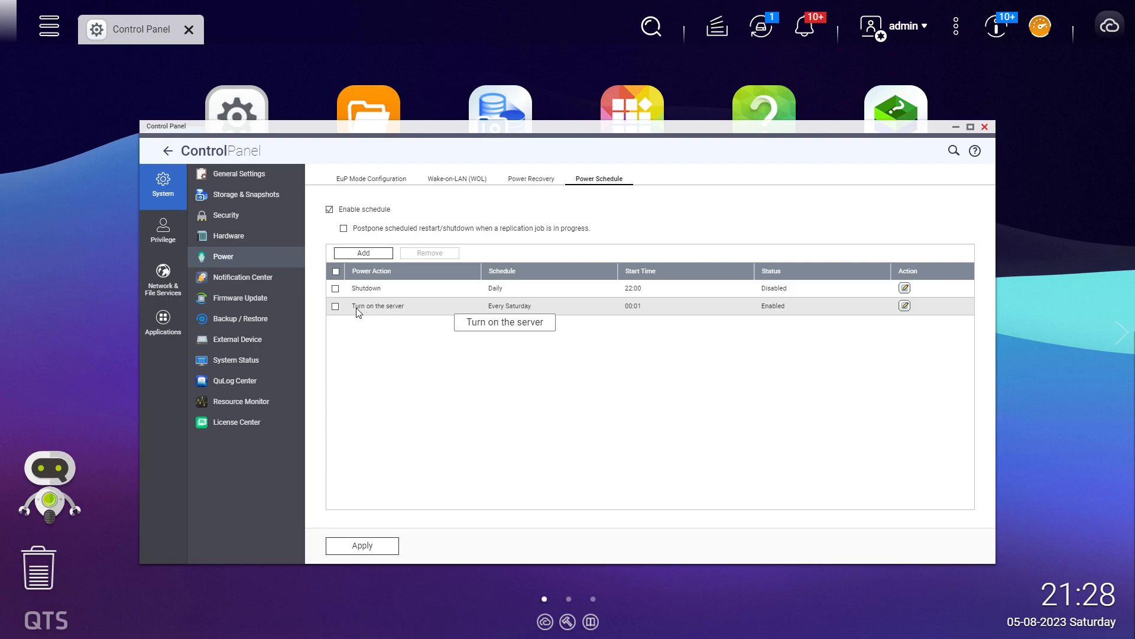
pyautogui.moveTo(493, 305)
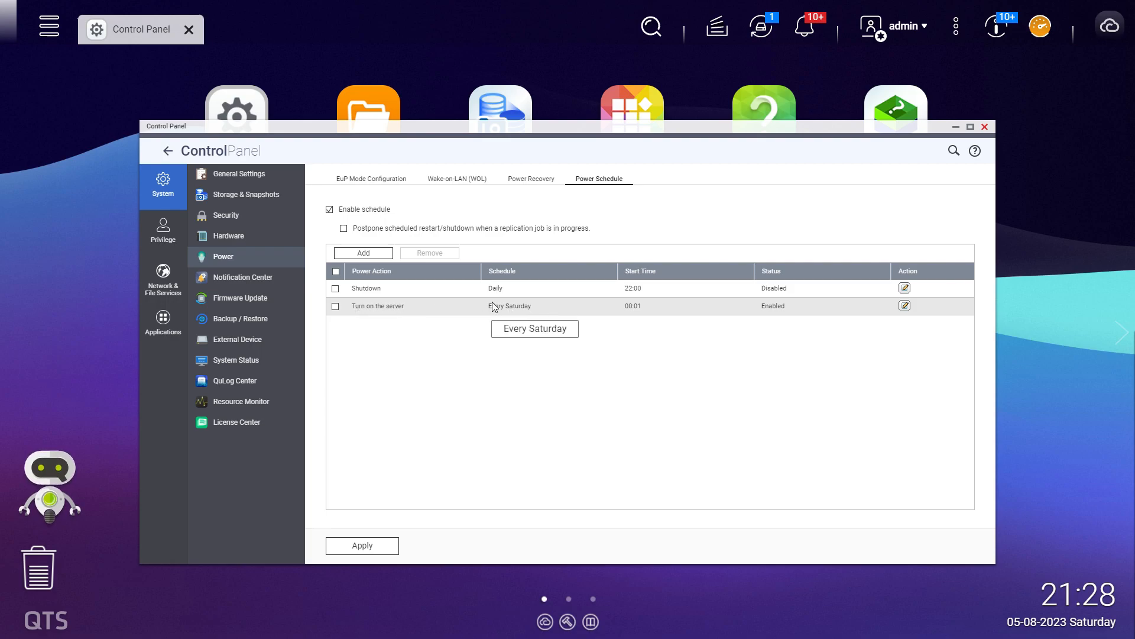
pyautogui.moveTo(536, 316)
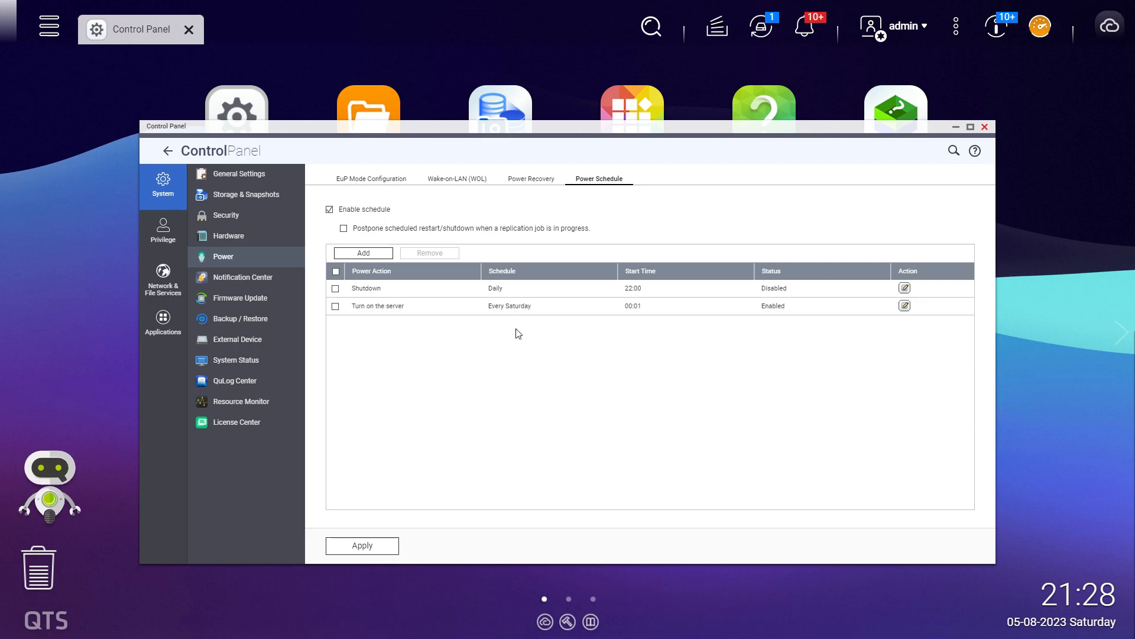
pyautogui.moveTo(509, 305)
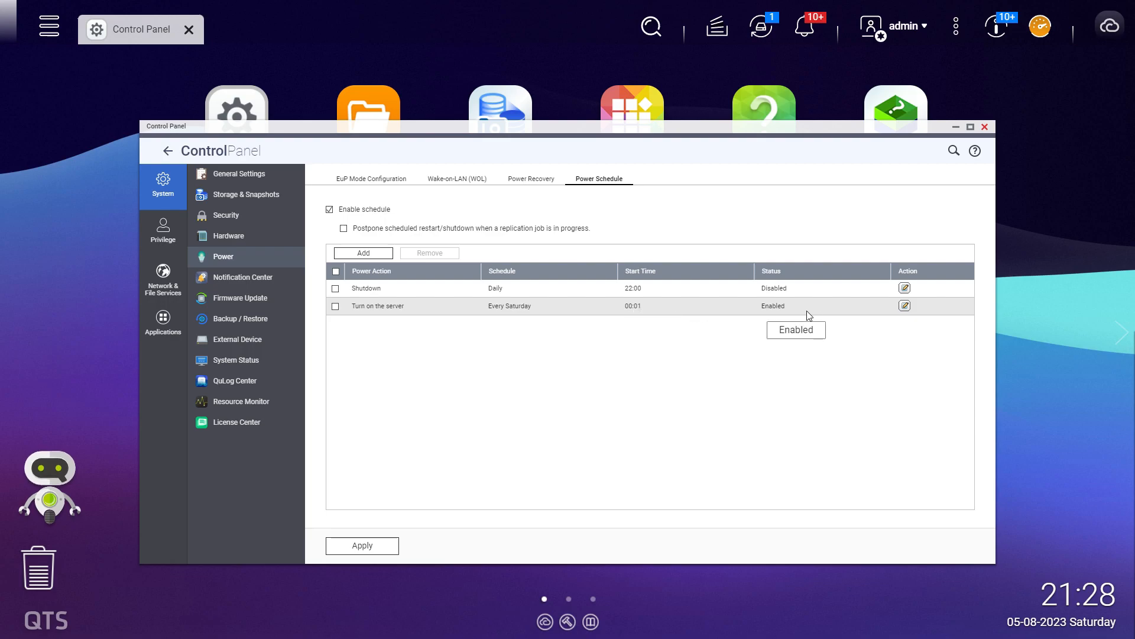
pyautogui.click(904, 305)
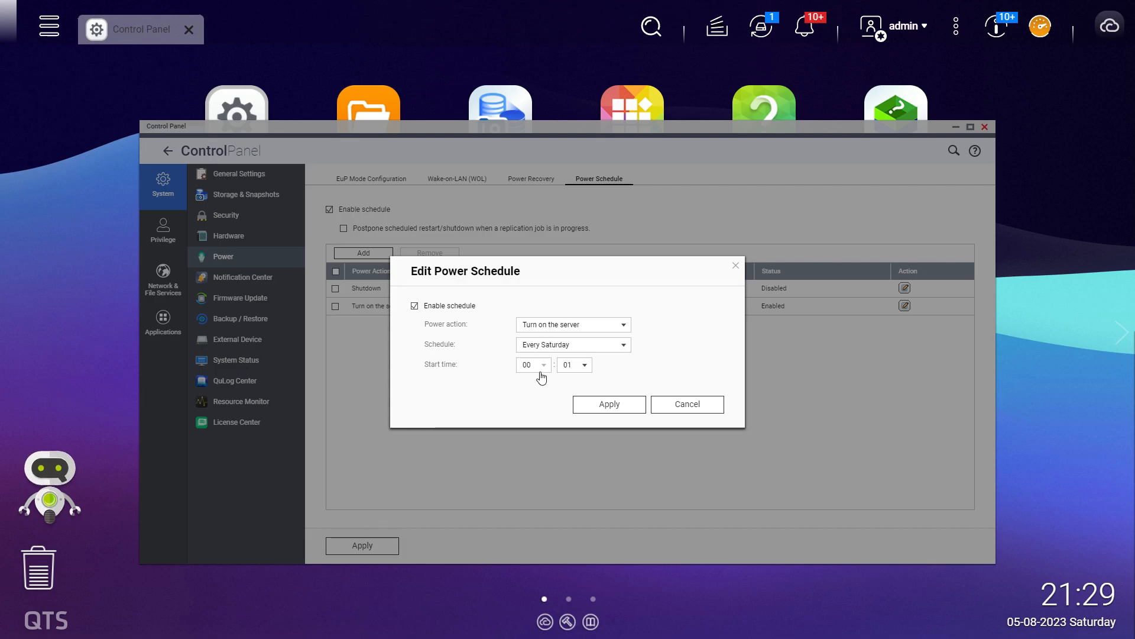
pyautogui.moveTo(673, 404)
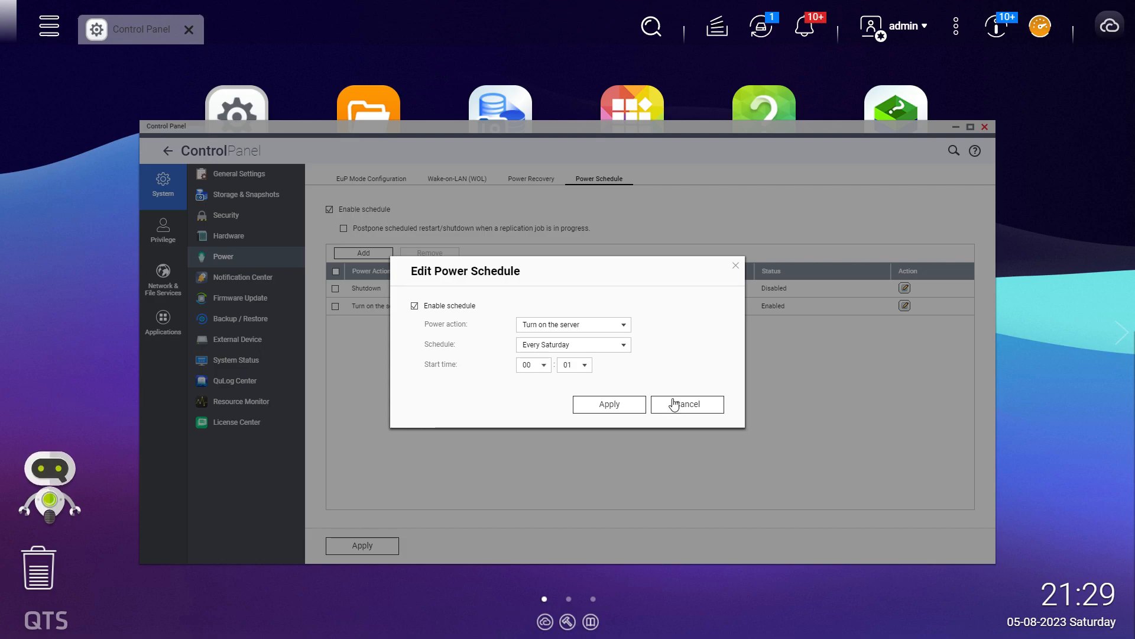
pyautogui.click(686, 403)
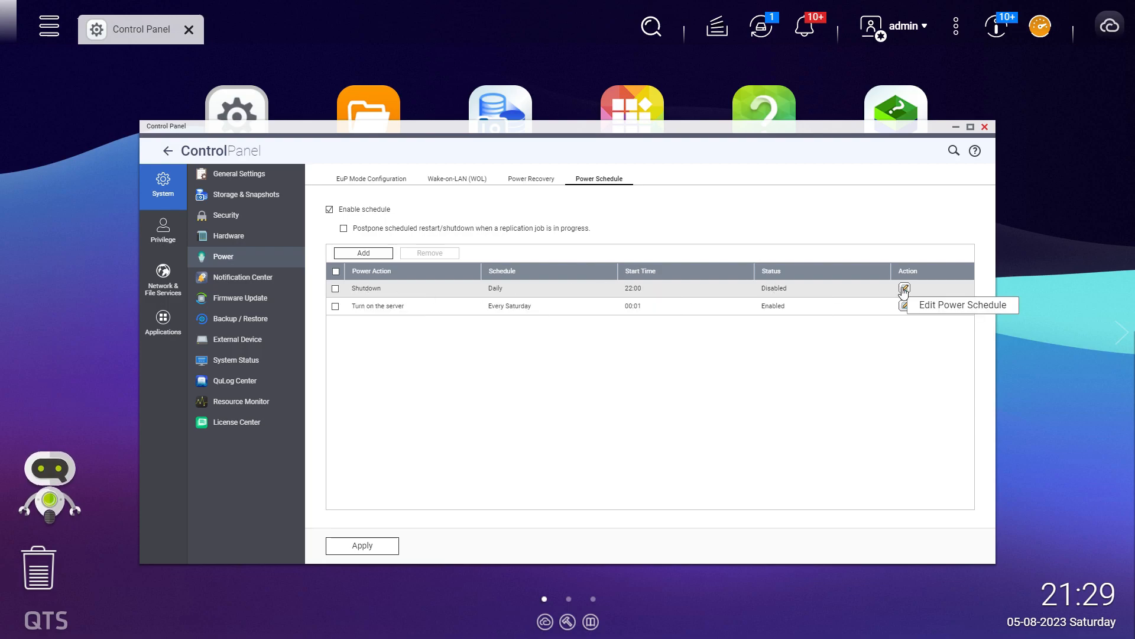
# Set the daily 22:00 shutdown back to Enabled and apply the power schedule.
pyautogui.click(905, 287)
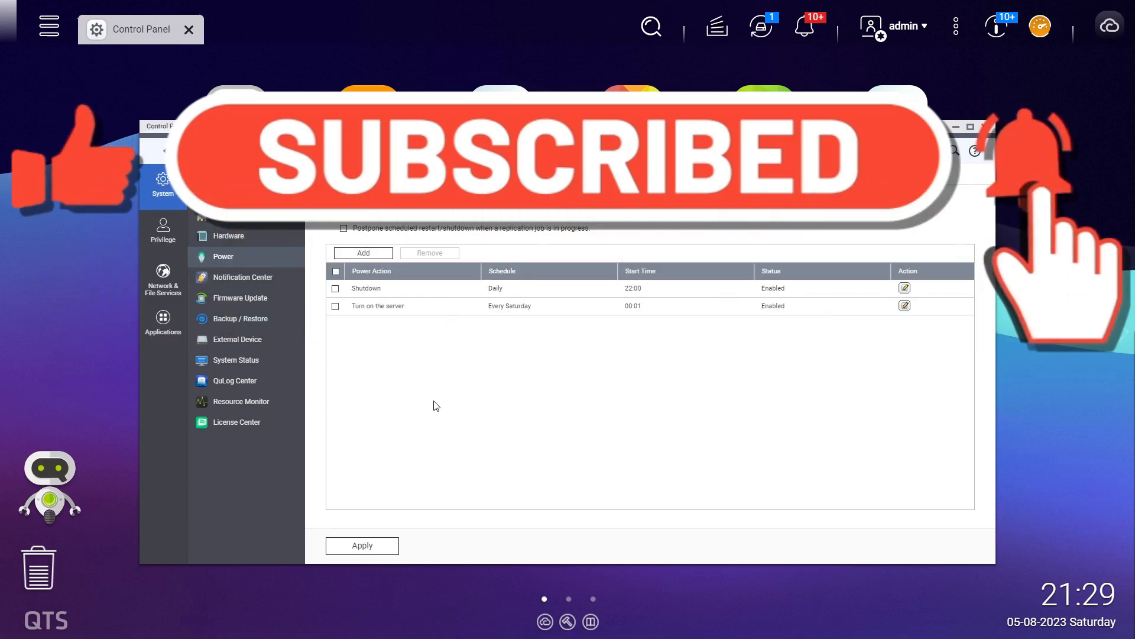
pyautogui.click(362, 546)
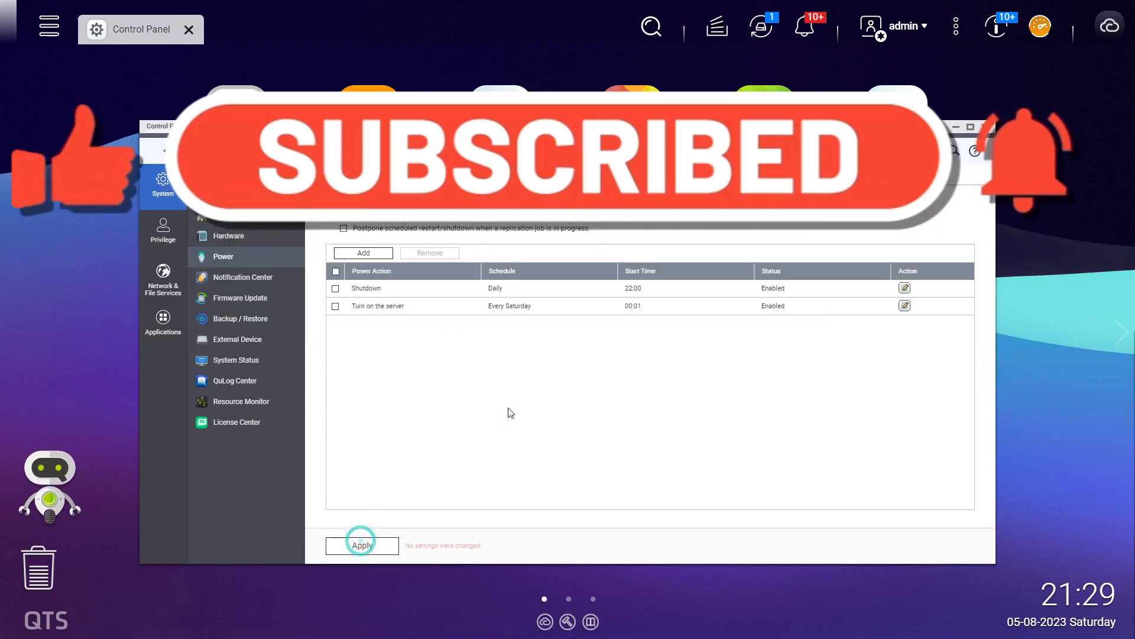